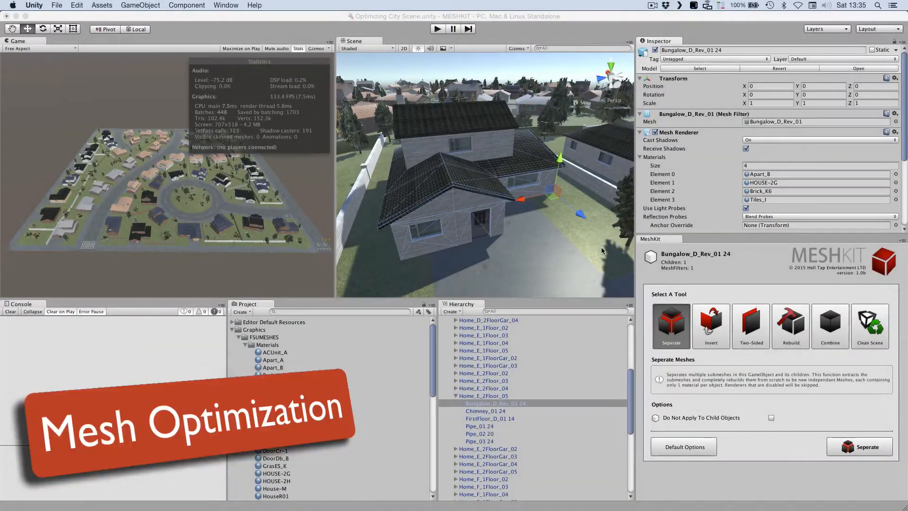
{"action": "mouse_move", "coordinate": [594, 258]}
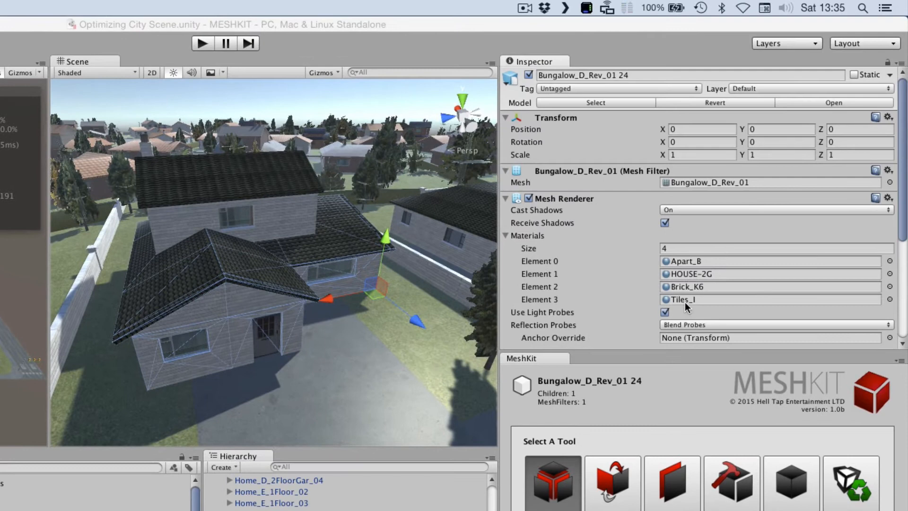
{"action": "mouse_move", "coordinate": [691, 282]}
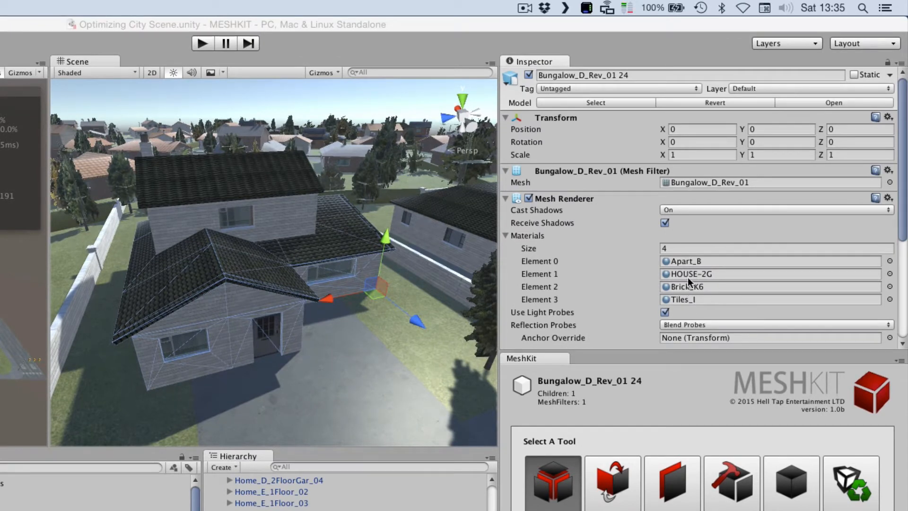
{"action": "mouse_move", "coordinate": [200, 326]}
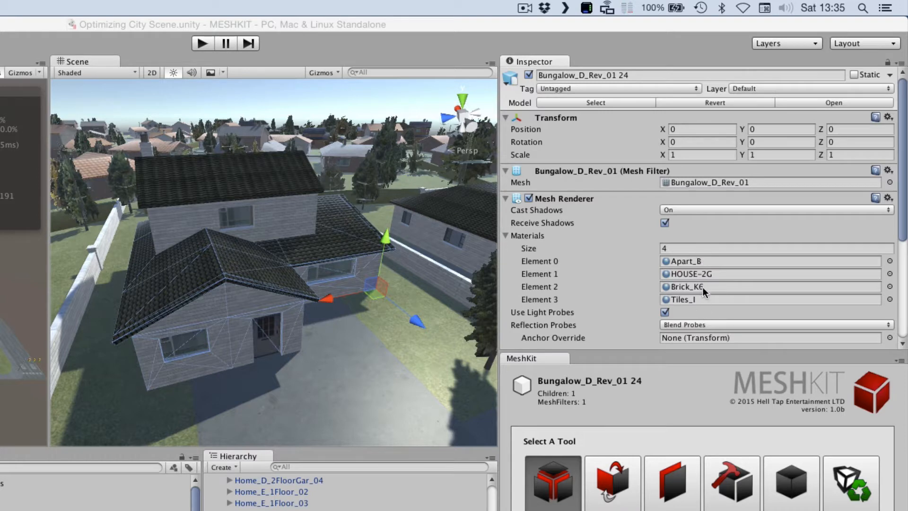
{"action": "mouse_move", "coordinate": [349, 386]}
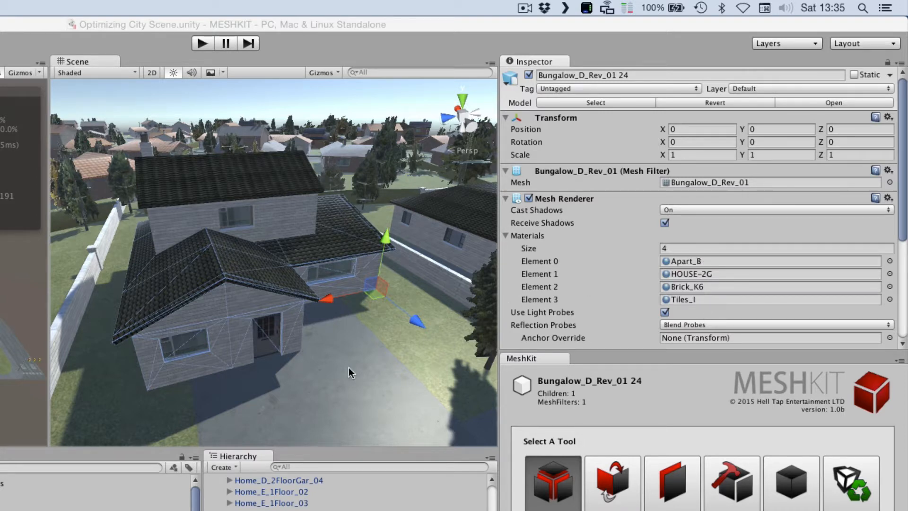
{"action": "mouse_move", "coordinate": [437, 367]}
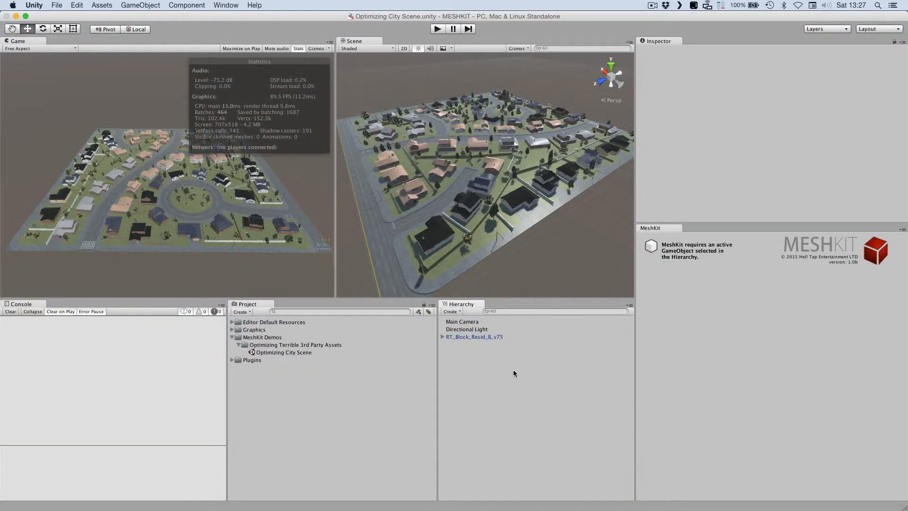
- Select the RT_Block_Resid_B_v75 city block so MeshKit targets its 607 children
{"action": "left_click", "coordinate": [473, 337]}
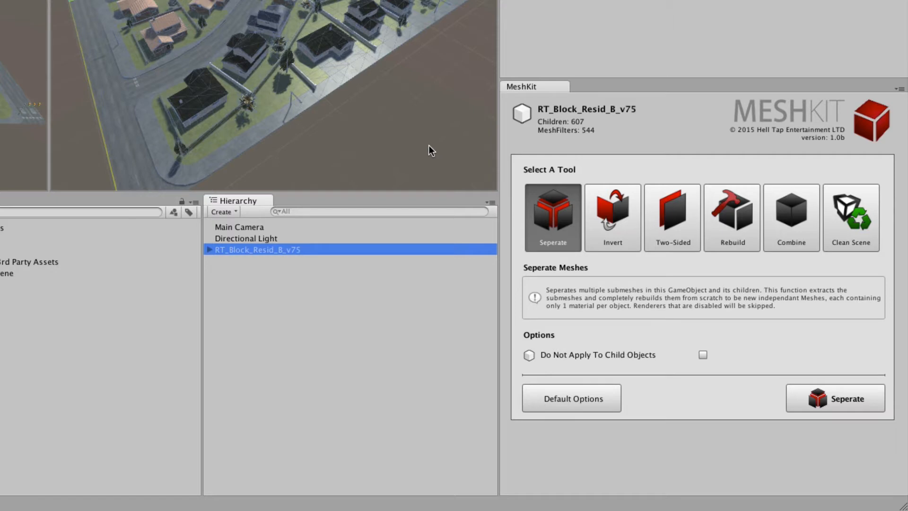
{"action": "mouse_move", "coordinate": [569, 252]}
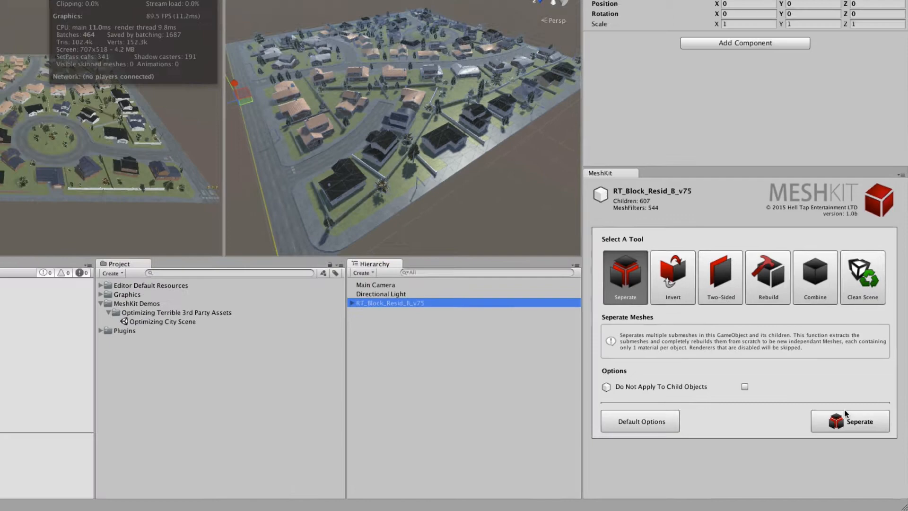
- Run MeshKit Separate on all the block's submeshes, accepting a backup scene copy
{"action": "left_click", "coordinate": [850, 421]}
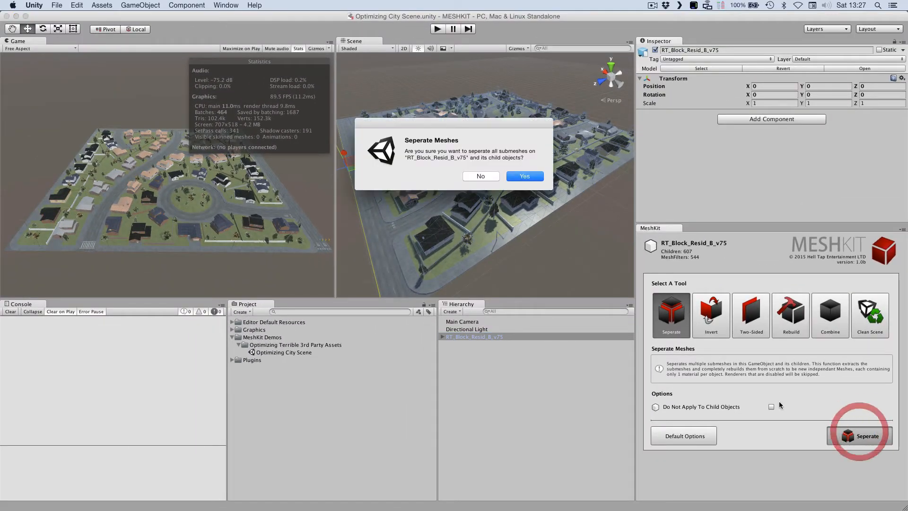
{"action": "left_click", "coordinate": [524, 176]}
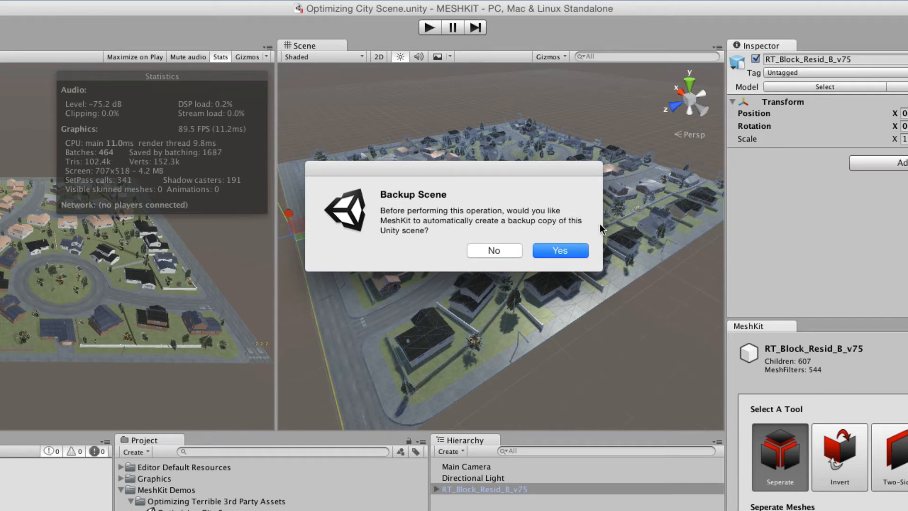
{"action": "left_click", "coordinate": [560, 249]}
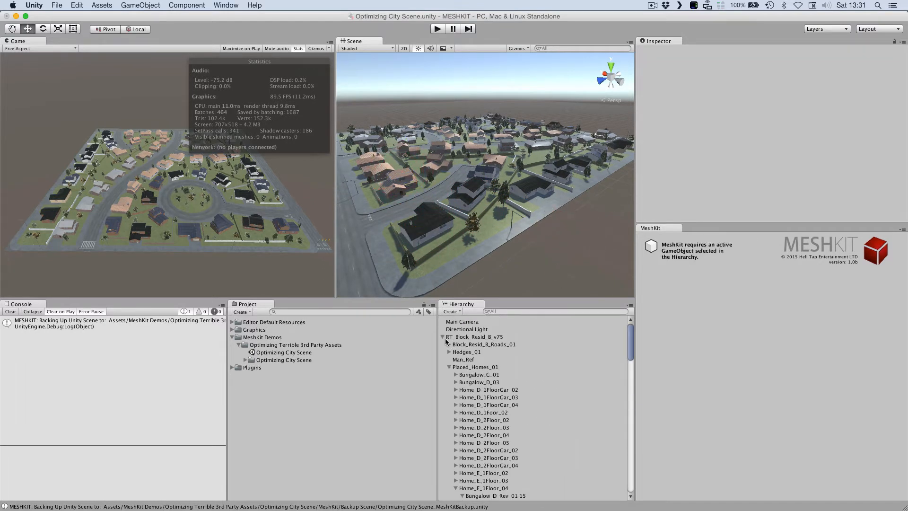
- Run MeshKit Combine on the reselected block to merge meshes sharing a material
{"action": "left_click", "coordinate": [475, 337]}
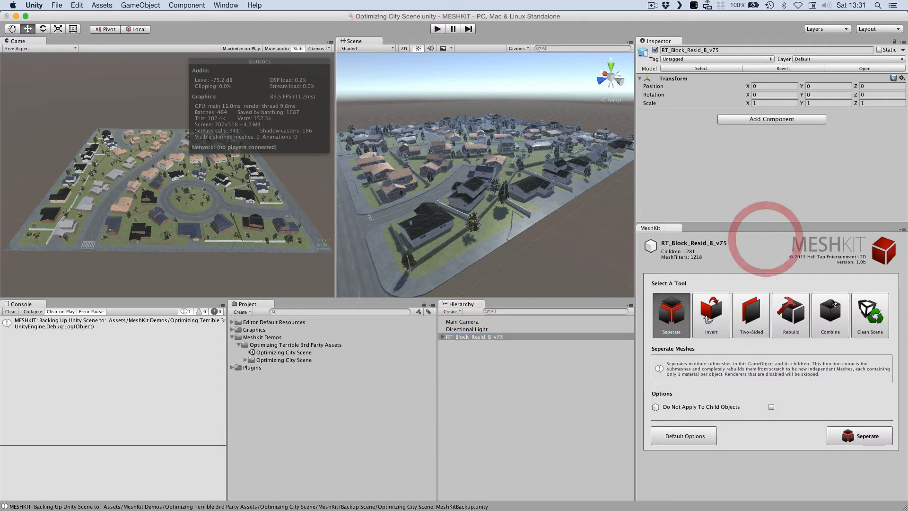
{"action": "left_click", "coordinate": [831, 315]}
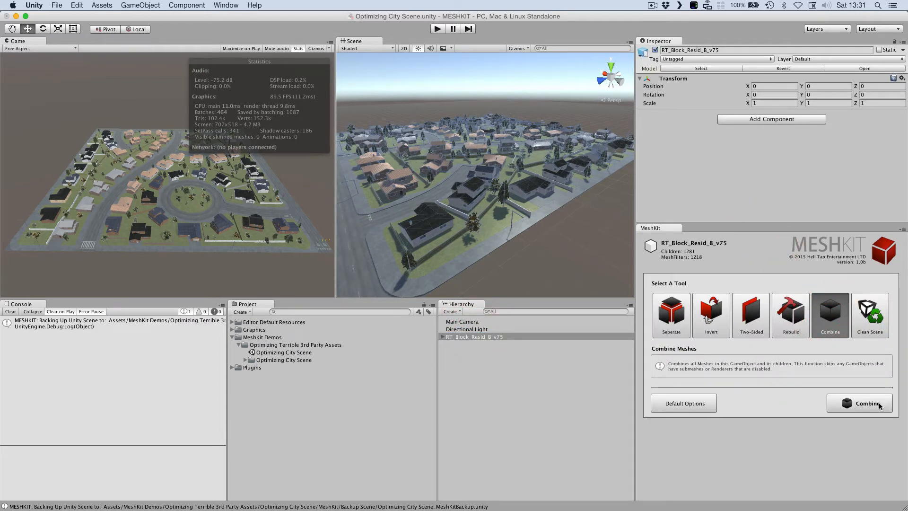
{"action": "left_click", "coordinate": [860, 403]}
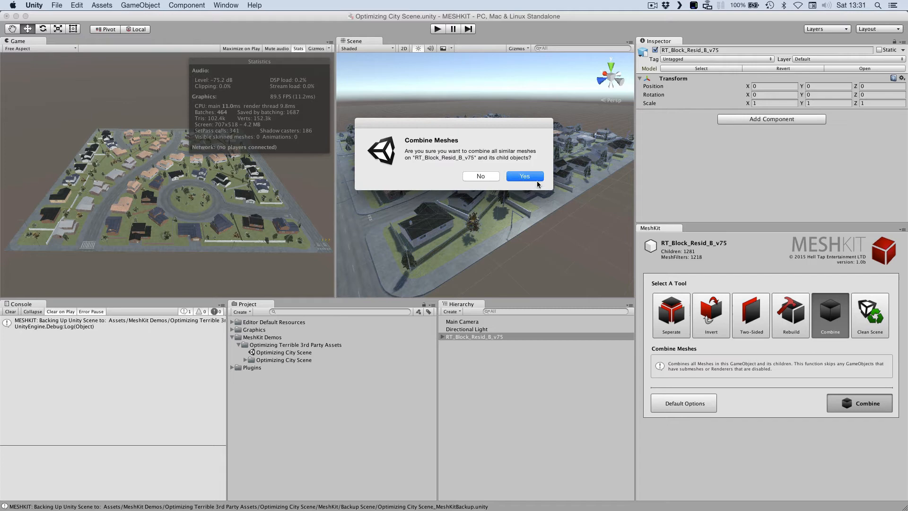
{"action": "left_click", "coordinate": [525, 176]}
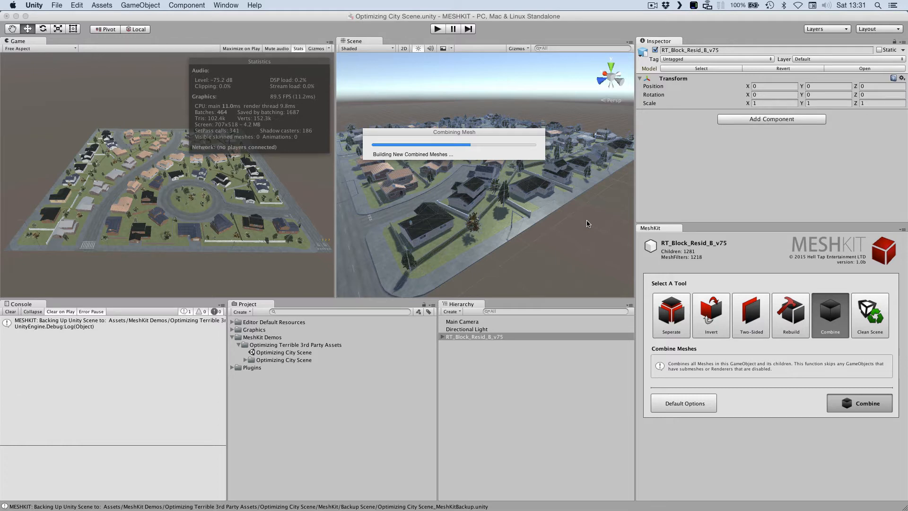
{"action": "left_click", "coordinate": [859, 403]}
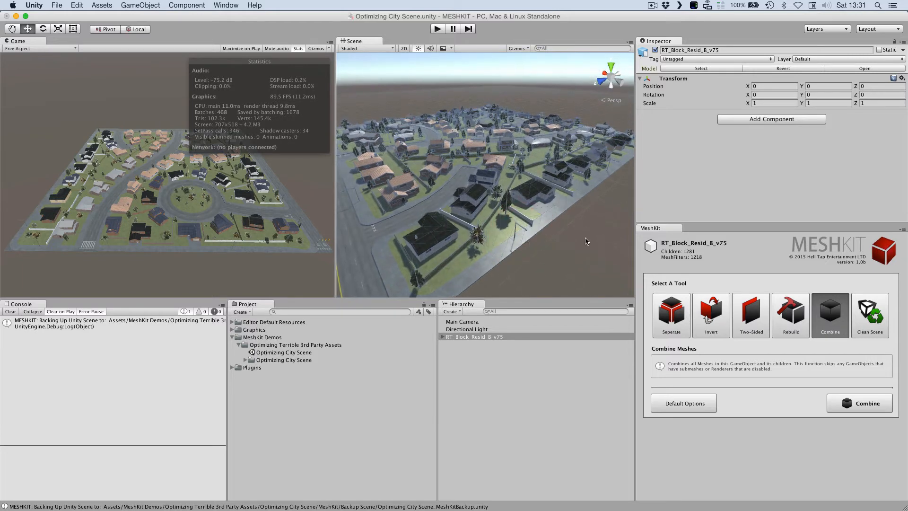
- Remove the block's original child groups (Roads to Walls), leaving only the combined meshes
{"action": "left_click", "coordinate": [443, 337]}
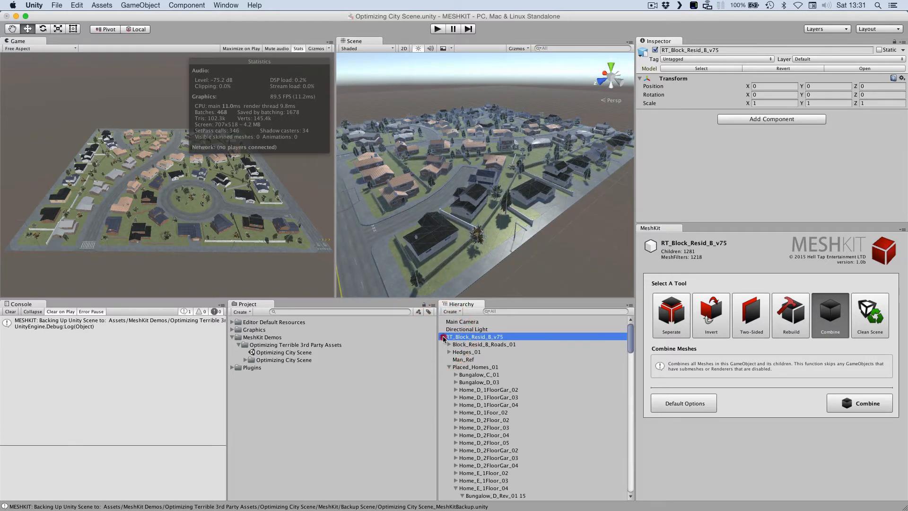
{"action": "left_click", "coordinate": [860, 403]}
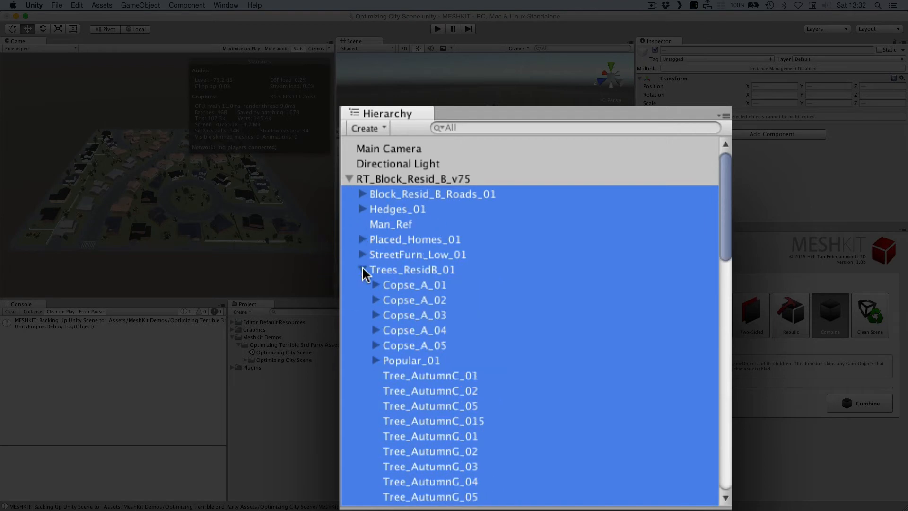
{"action": "left_click", "coordinate": [363, 269]}
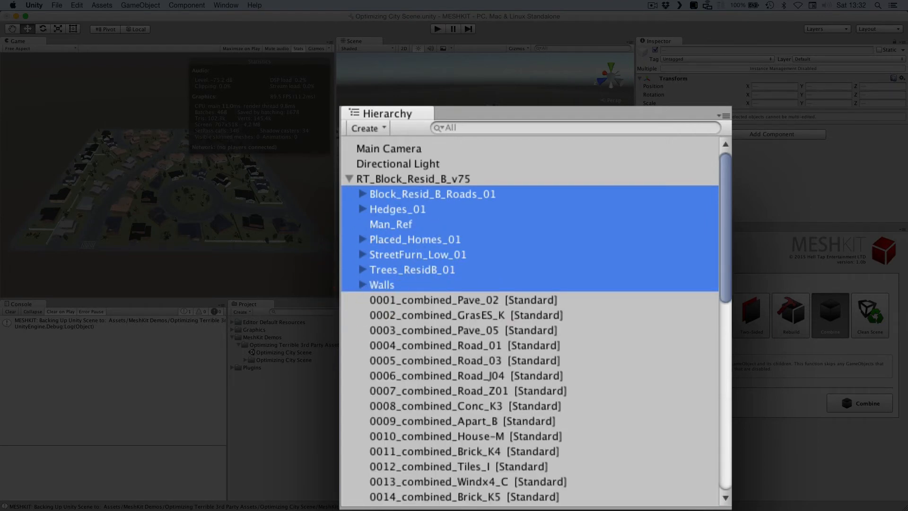
{"action": "left_click", "coordinate": [555, 256]}
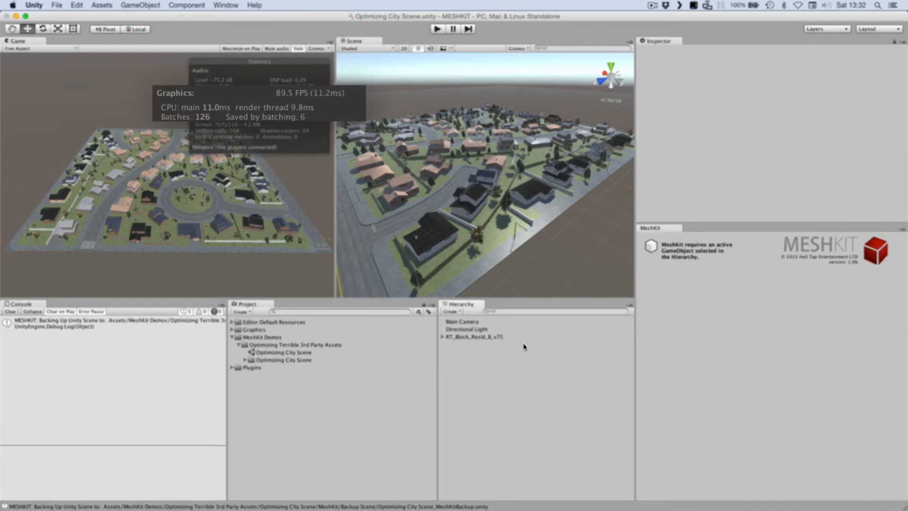
- Inspect combined meshes such as GrasES_K to confirm each uses a single material
{"action": "left_click", "coordinate": [465, 328]}
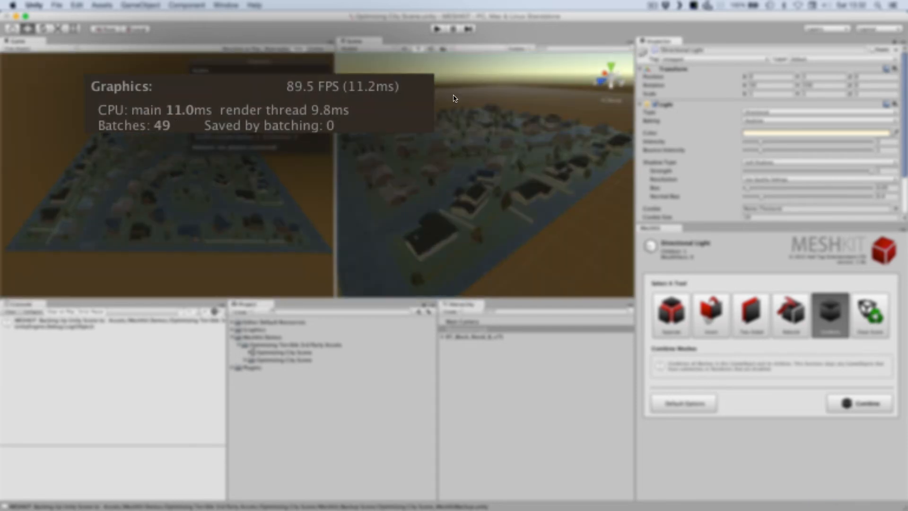
{"action": "mouse_move", "coordinate": [486, 226]}
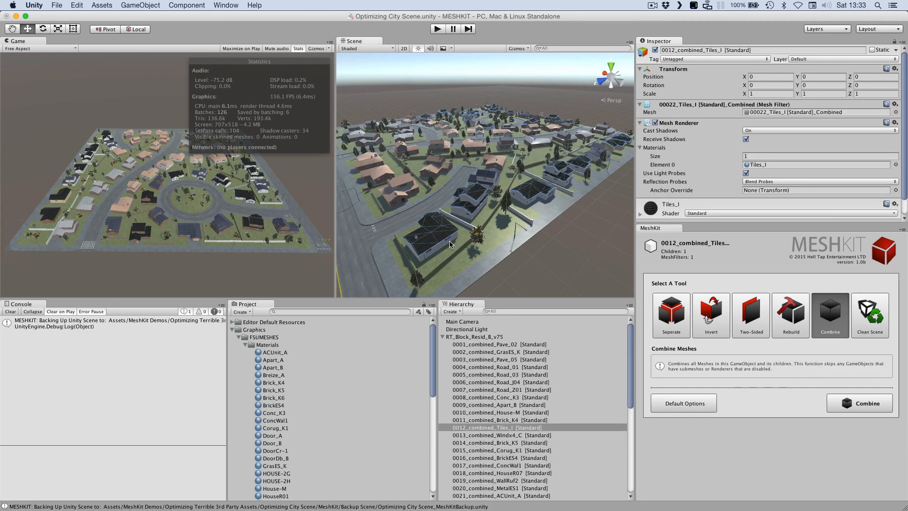
{"action": "left_click", "coordinate": [499, 351]}
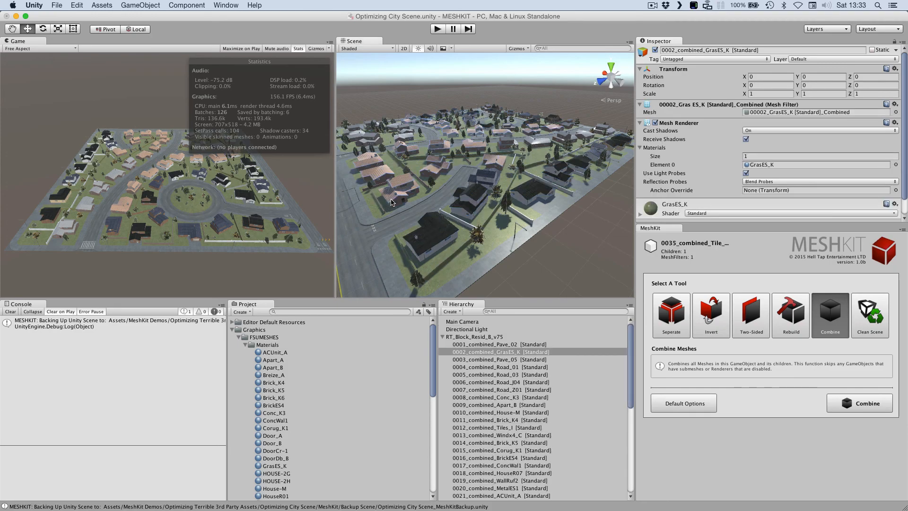